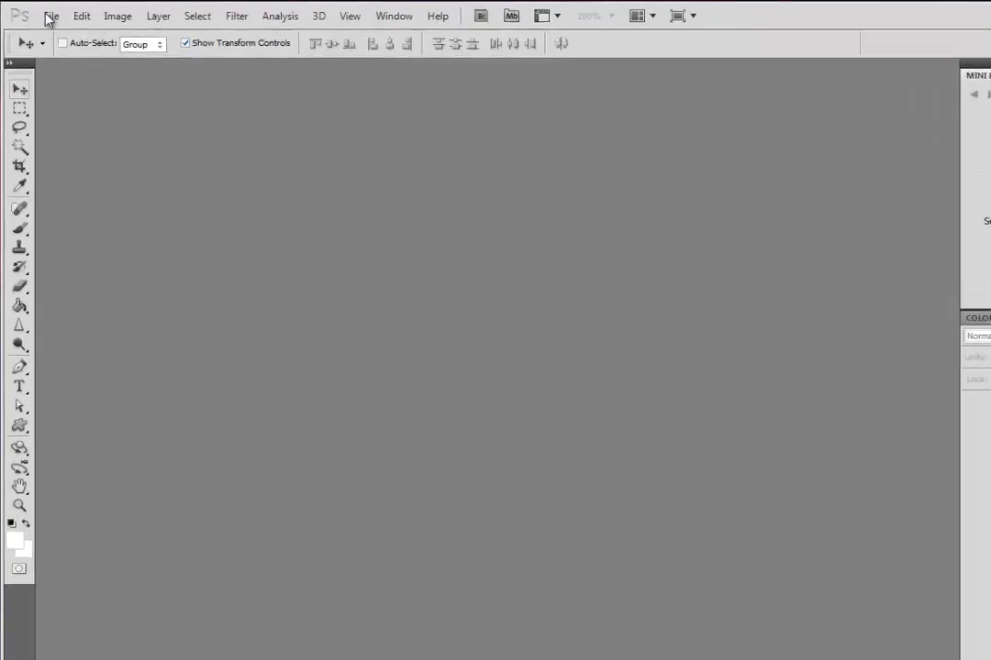
Open the flower.jpg pink lily photo from the Desktop via File > Open.
left_click(51, 15)
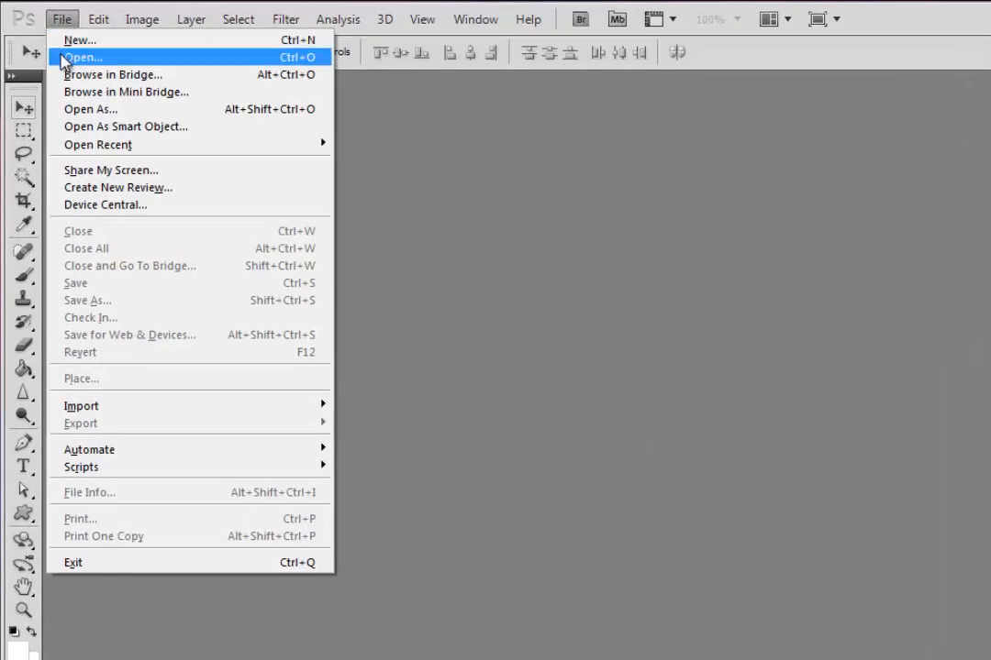
mouse_move(72, 72)
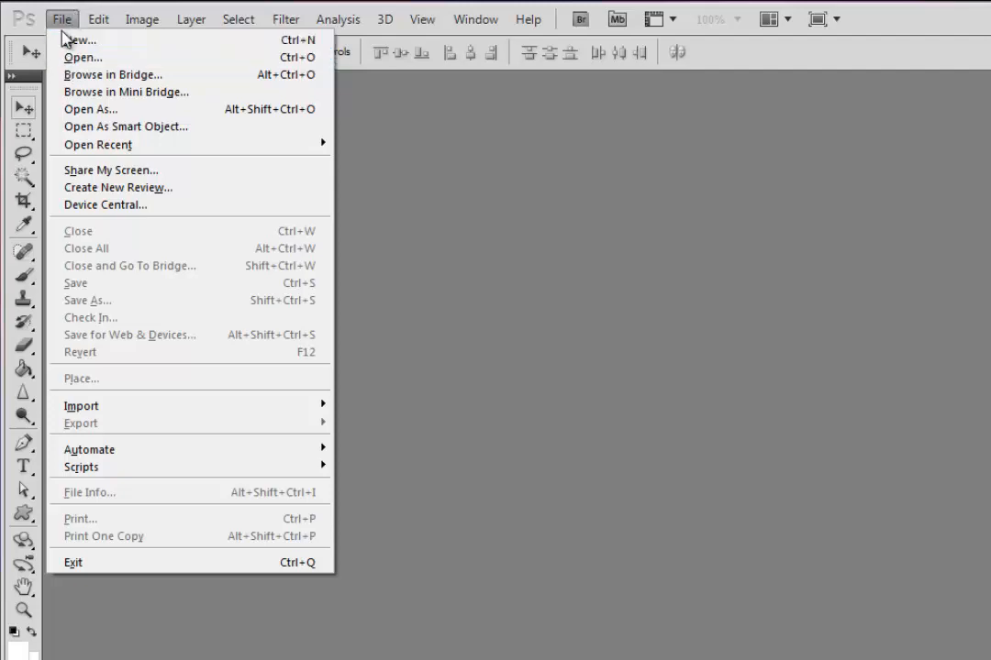
left_click(82, 57)
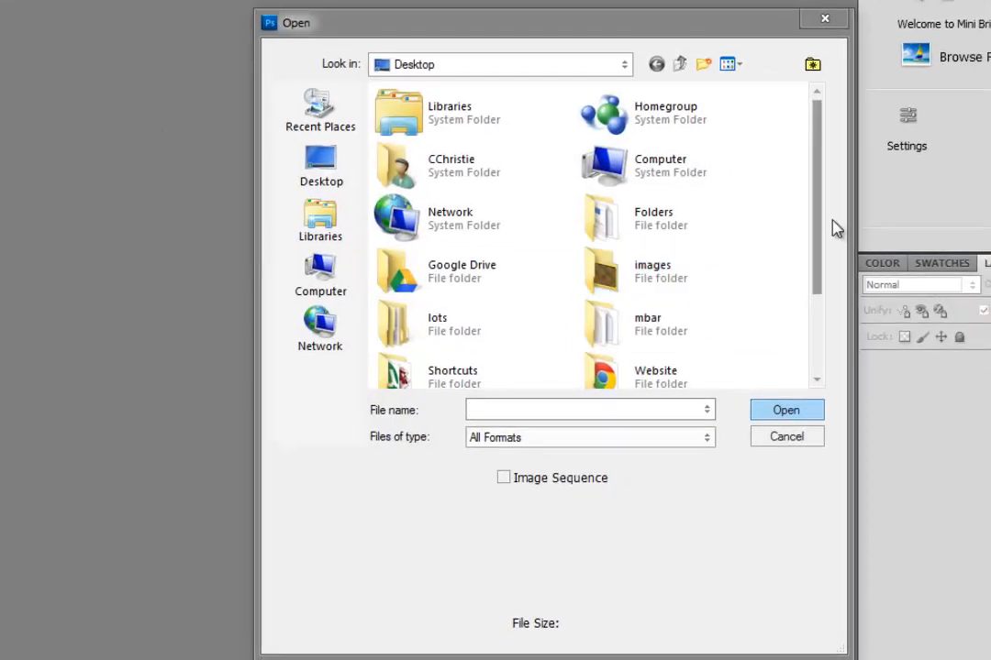
left_click(660, 365)
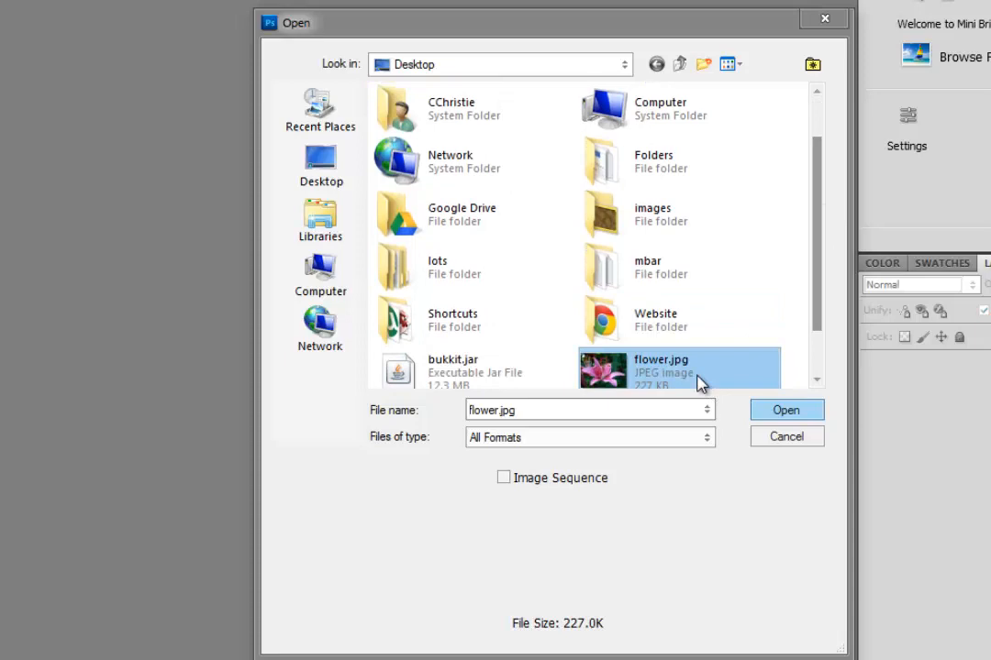
left_click(785, 411)
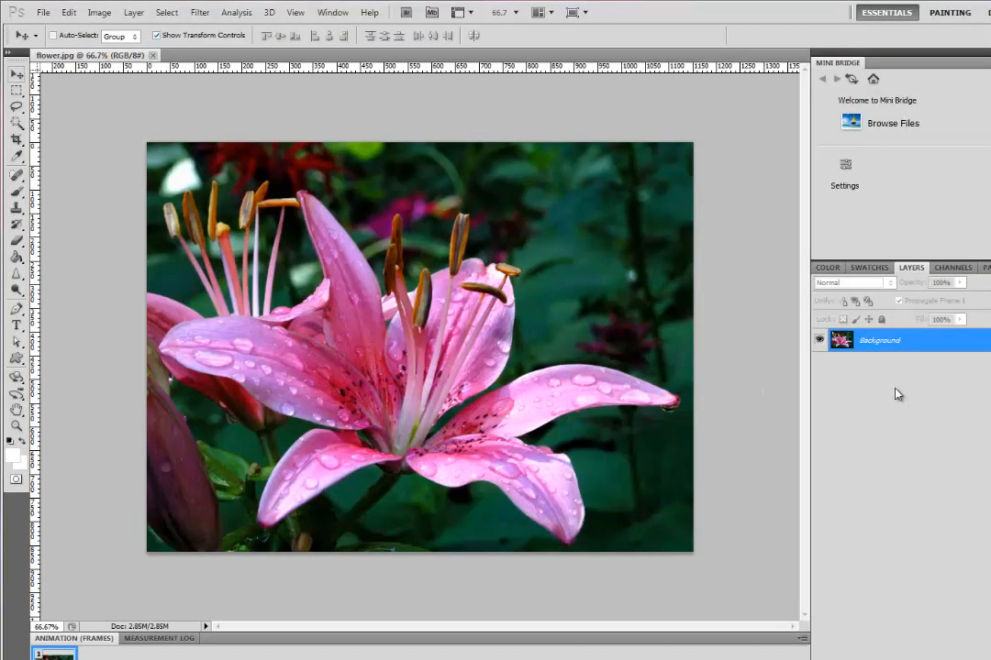
mouse_move(847, 382)
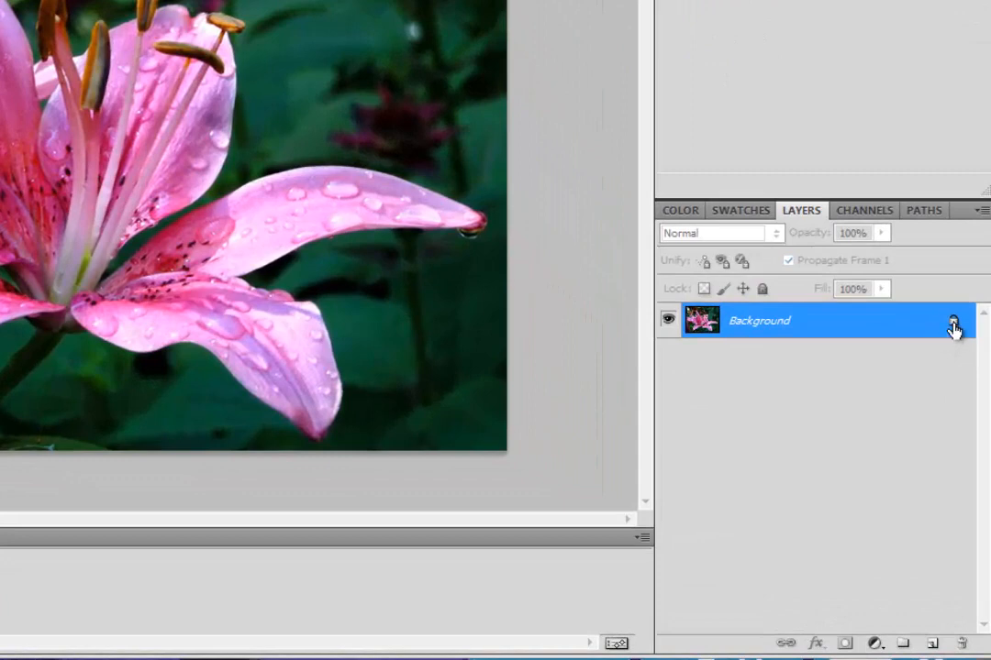
mouse_move(953, 321)
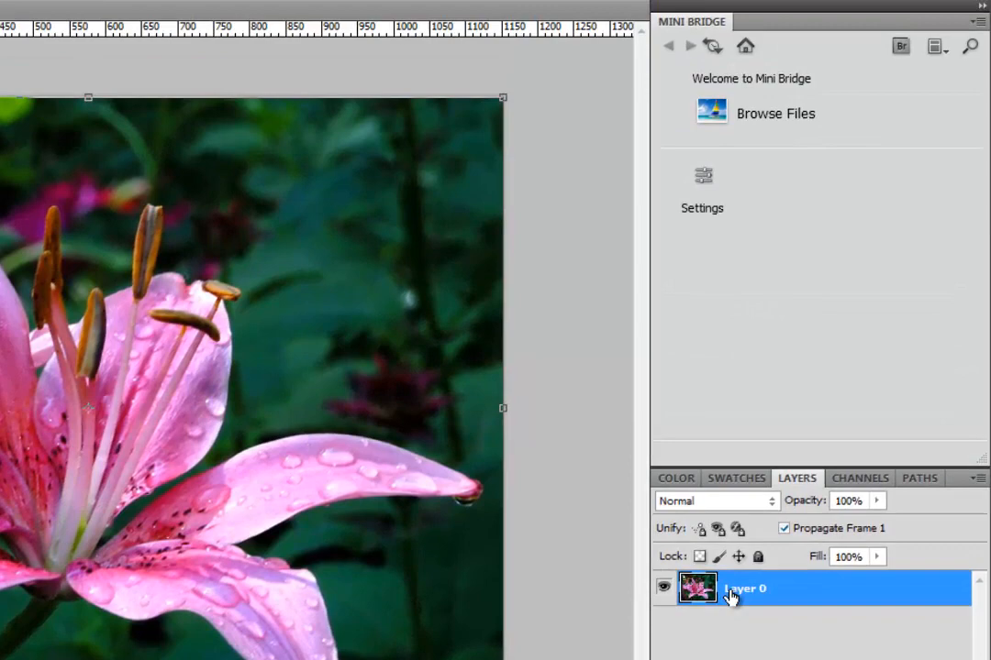
Duplicate Layer 0 to create Layer 0 copy above it.
right_click(730, 587)
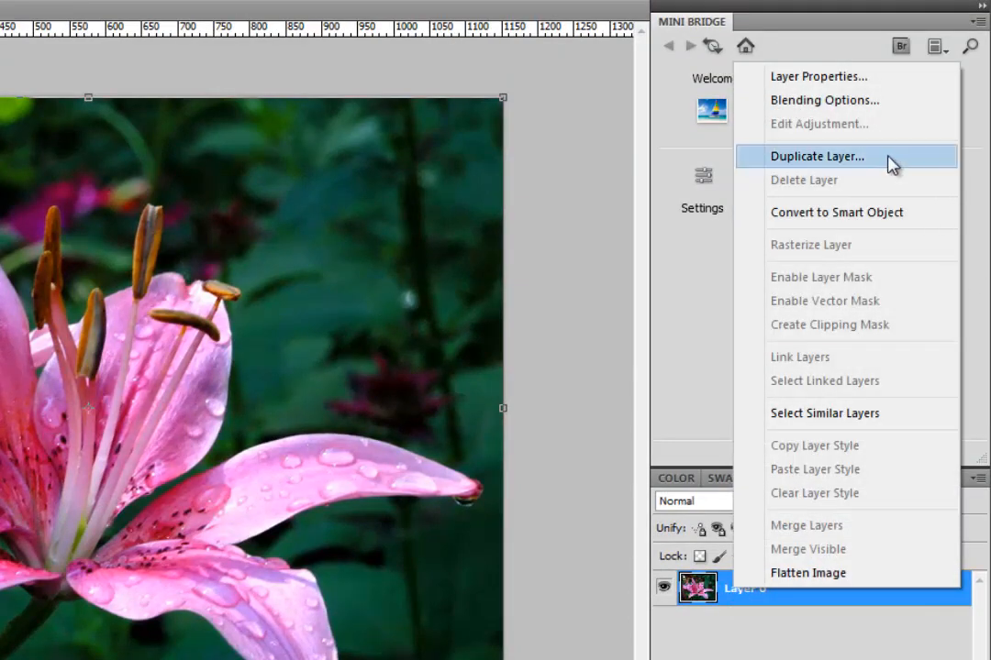
left_click(816, 156)
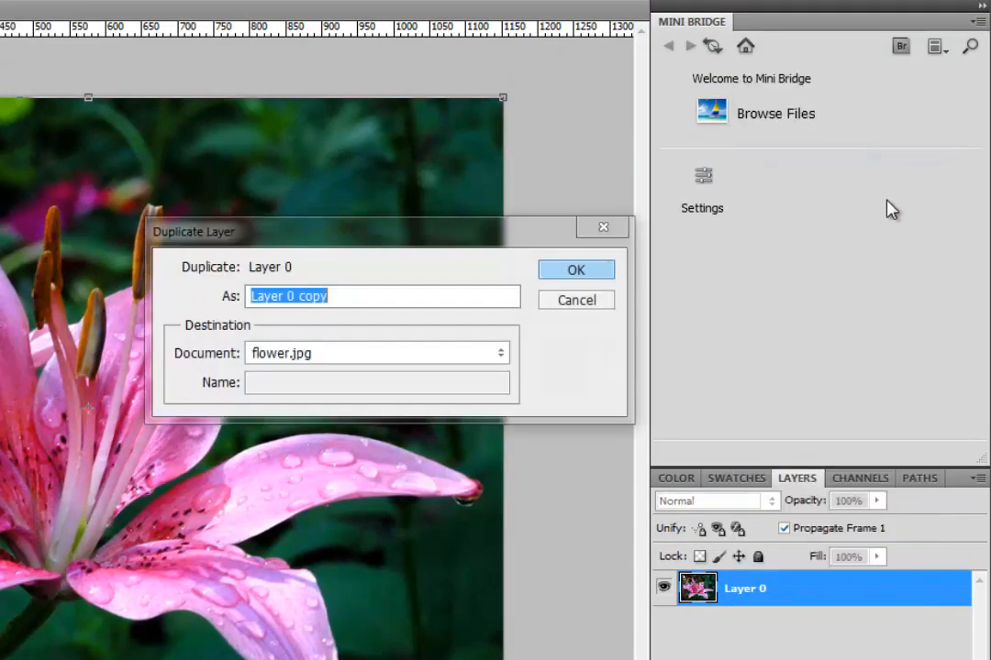
left_click(576, 268)
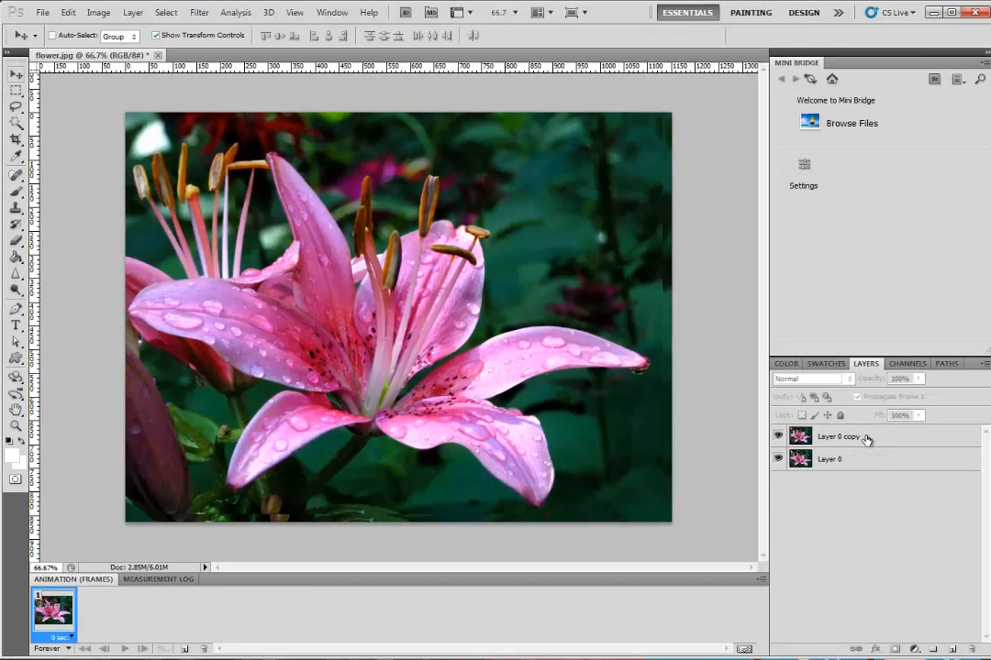
Limit Layer 0 copy to the red channel by unchecking G and B in Blending Options.
left_click(840, 436)
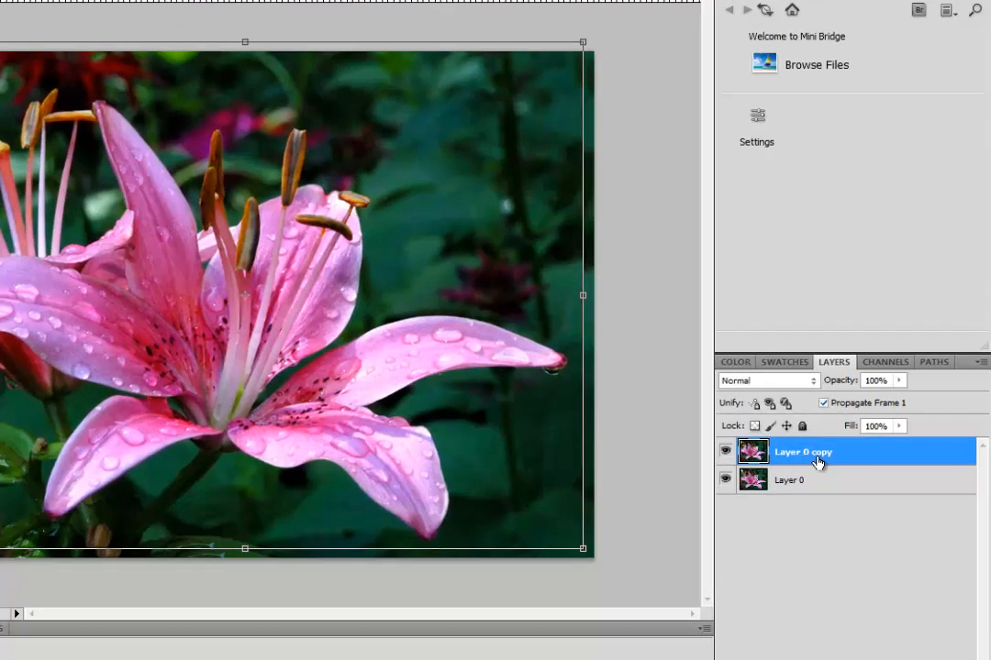
right_click(804, 452)
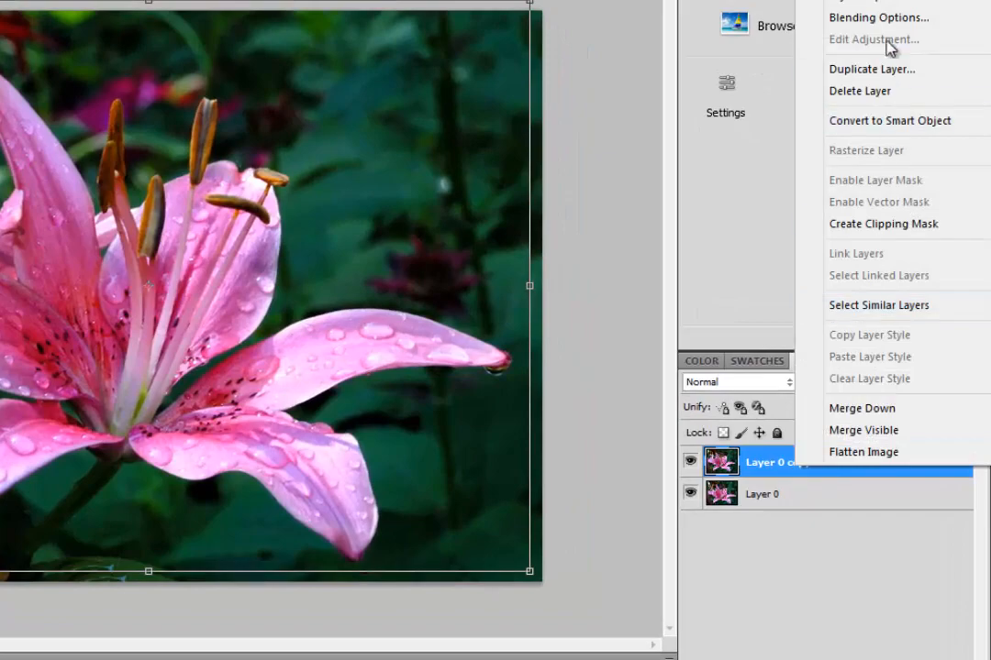
left_click(876, 17)
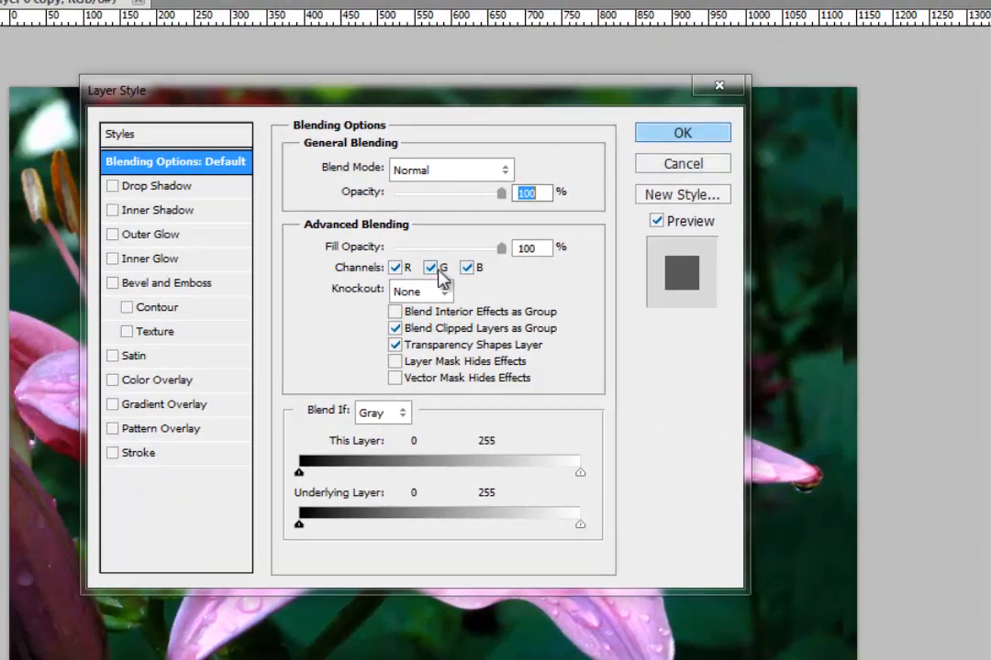
left_click(429, 268)
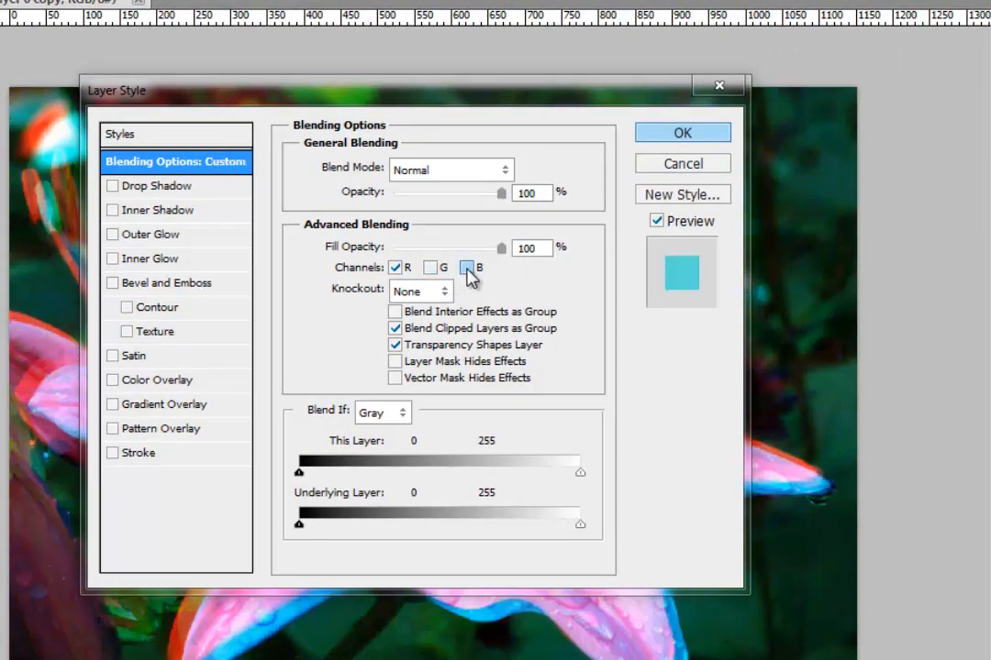
left_click(683, 132)
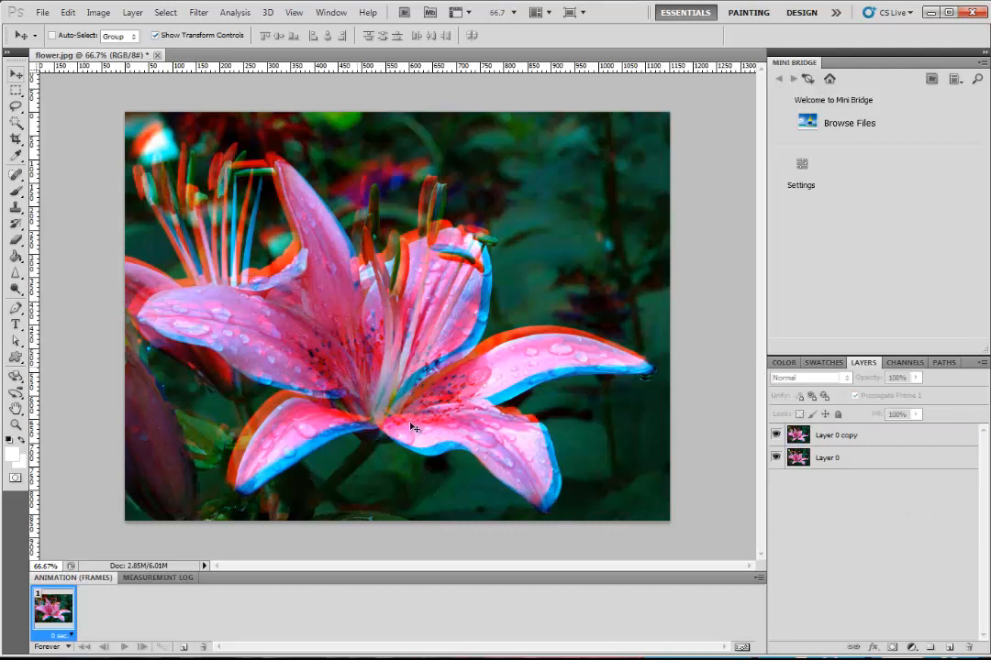
mouse_move(853, 462)
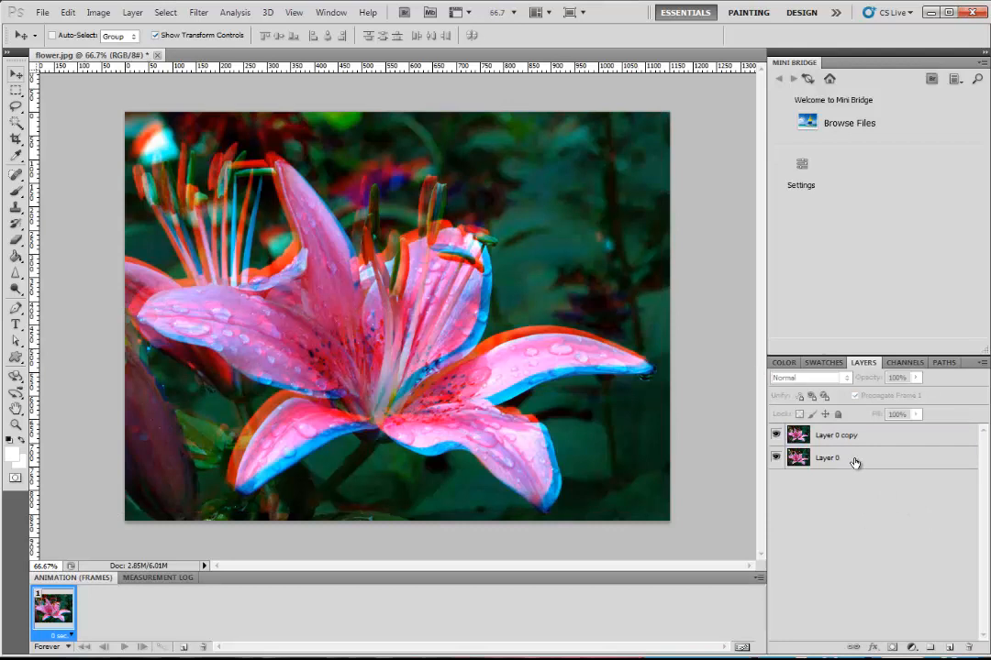
Merge the two lily layers into one layer keeping the red-cyan fringes.
right_click(826, 458)
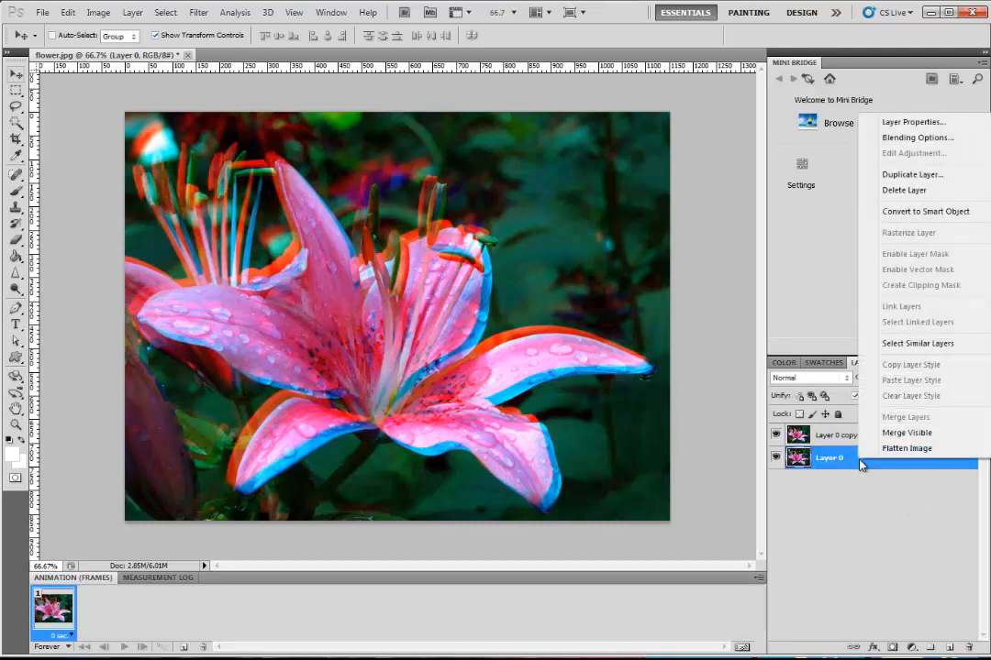
left_click(906, 447)
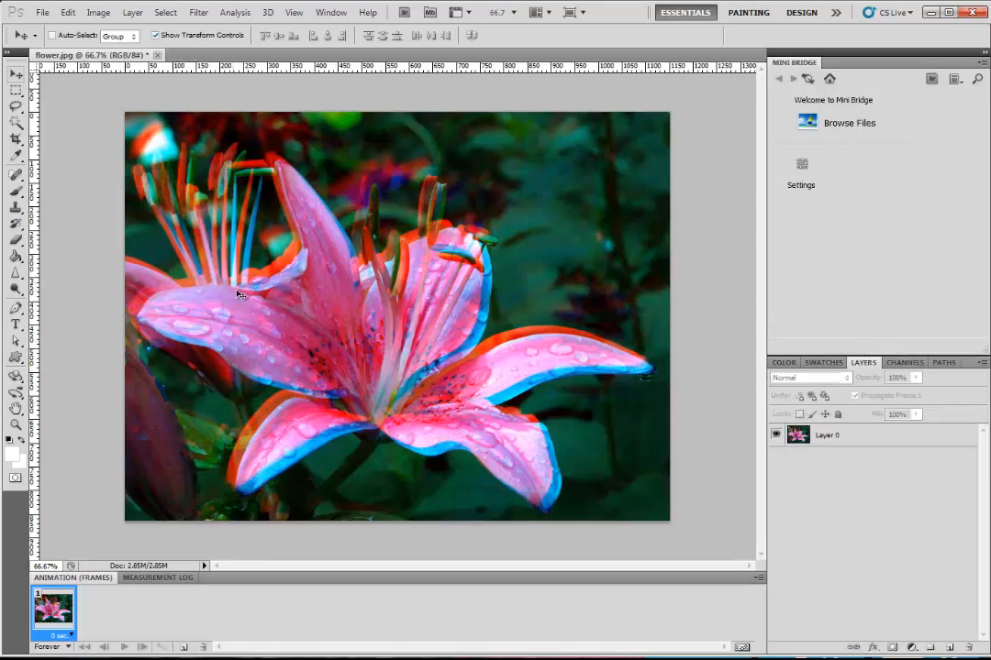
mouse_move(424, 358)
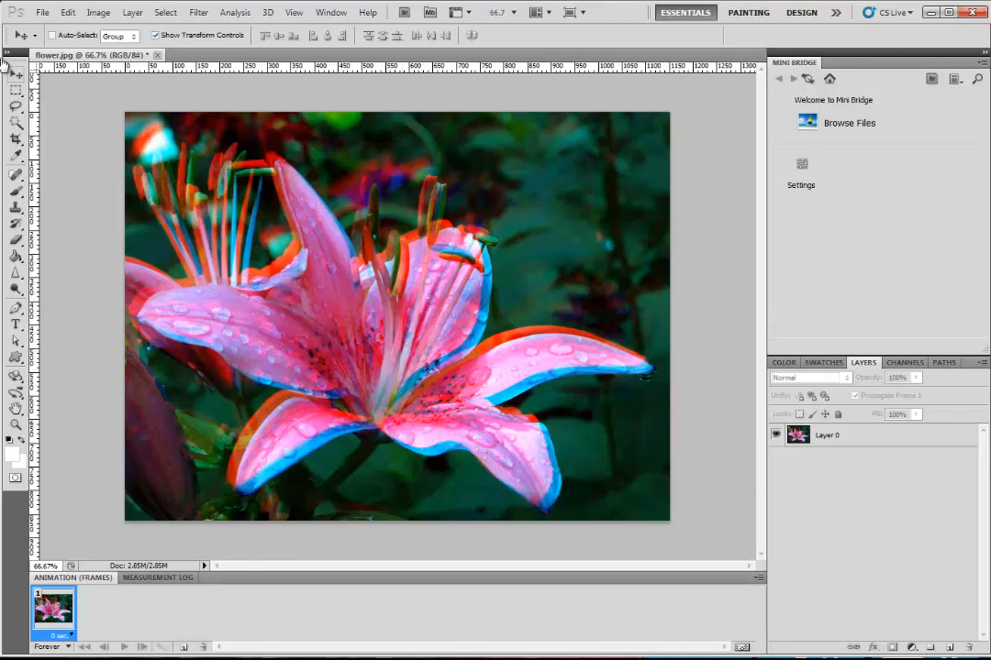
Save a copy named 'anag' as PNG on the Desktop, confirming the PNG options.
left_click(42, 11)
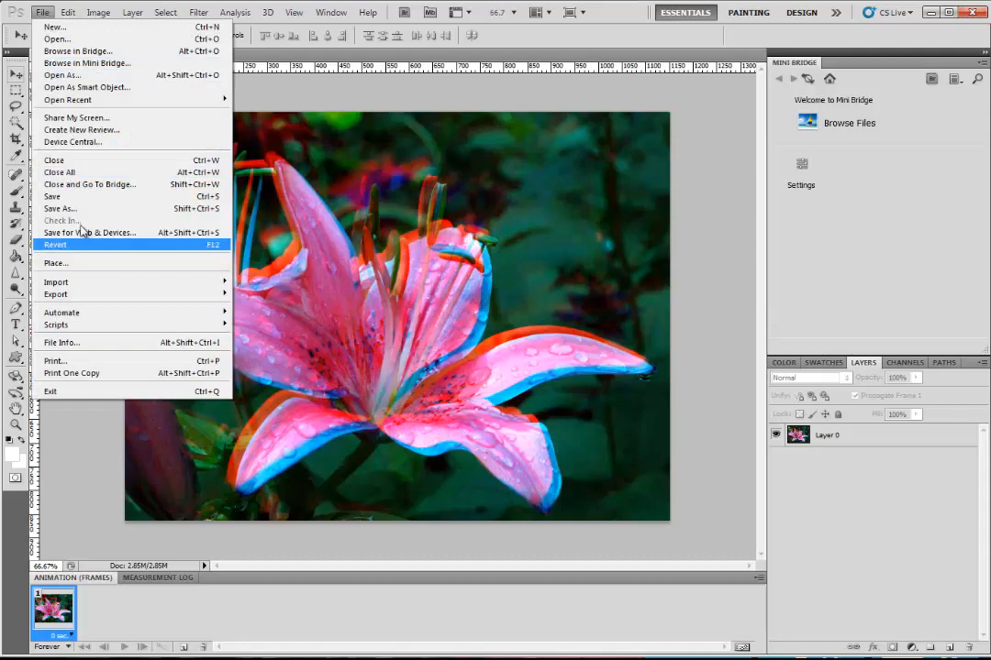
left_click(61, 209)
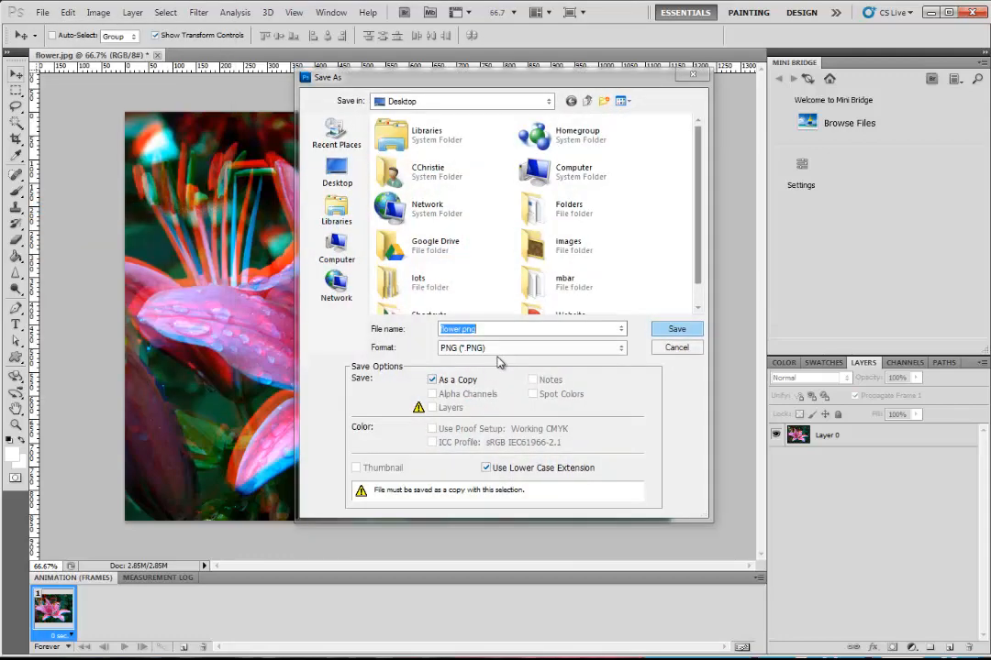
type("anaglyph")
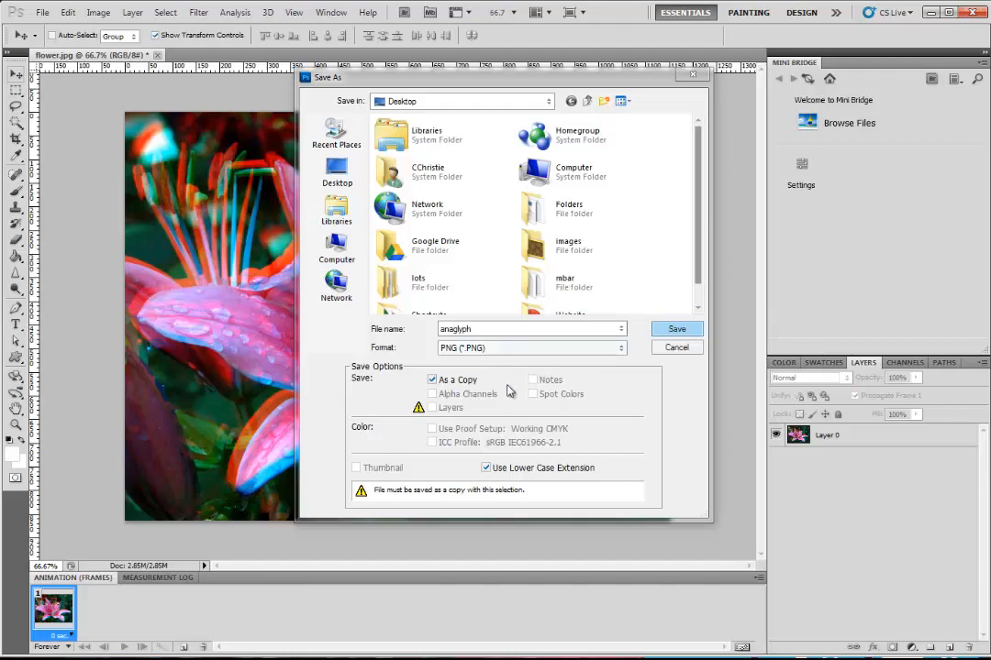
left_click(677, 329)
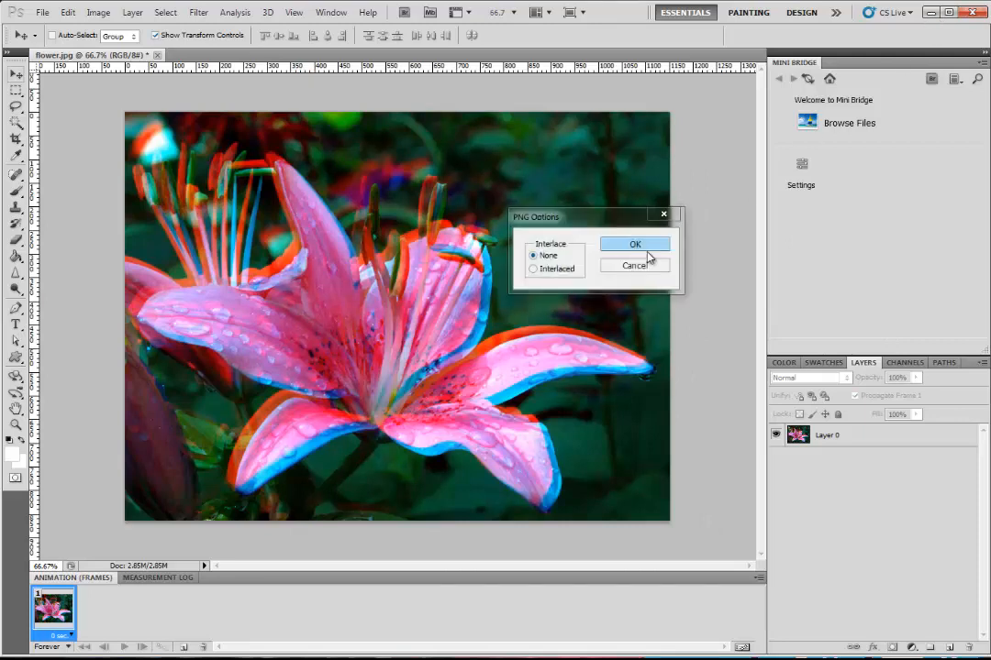
left_click(635, 244)
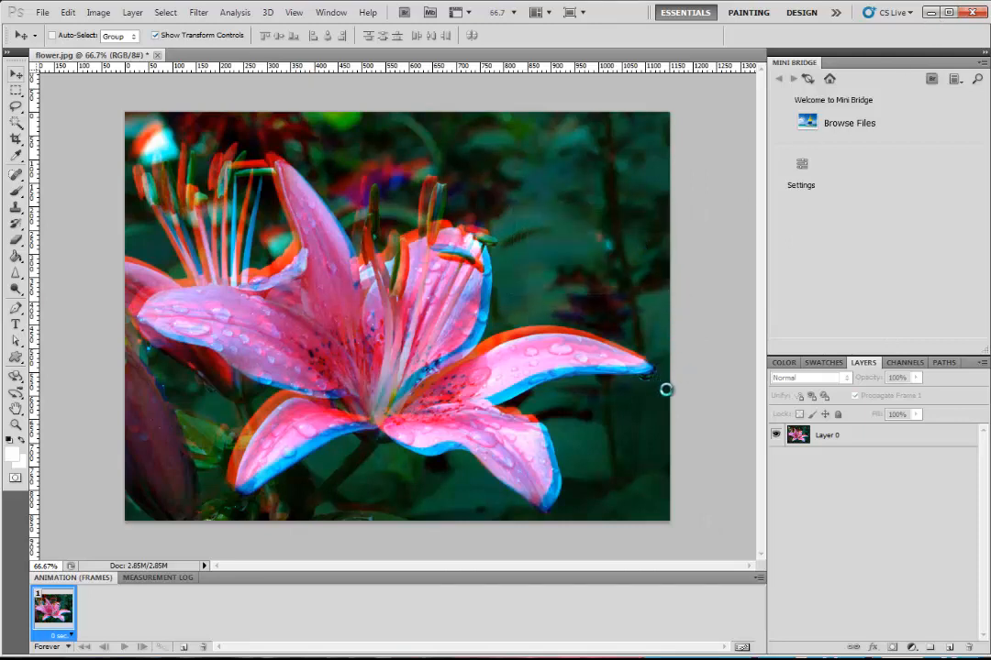
mouse_move(829, 470)
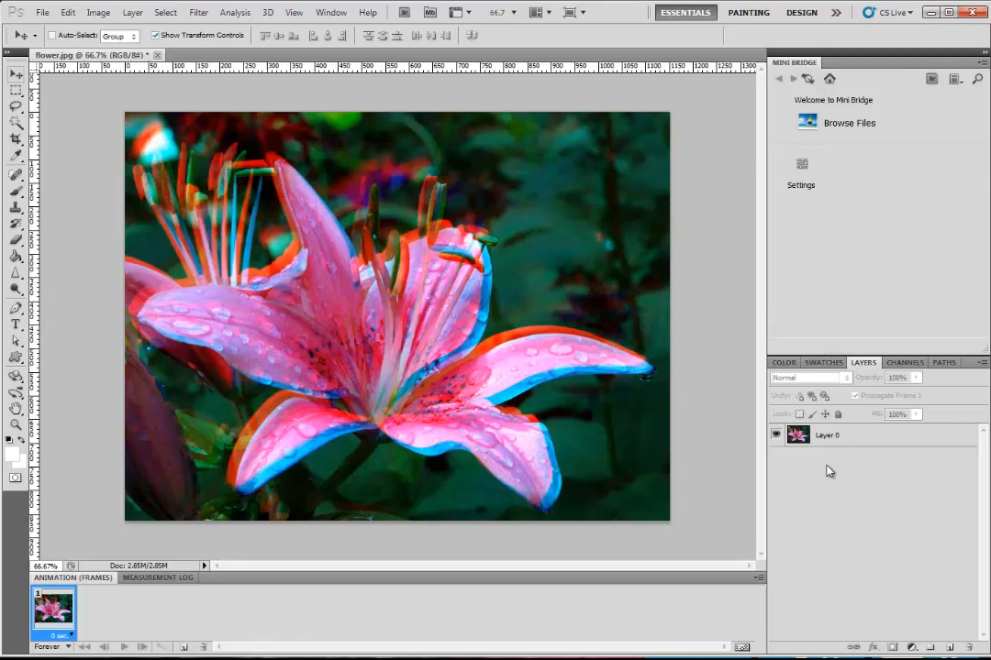